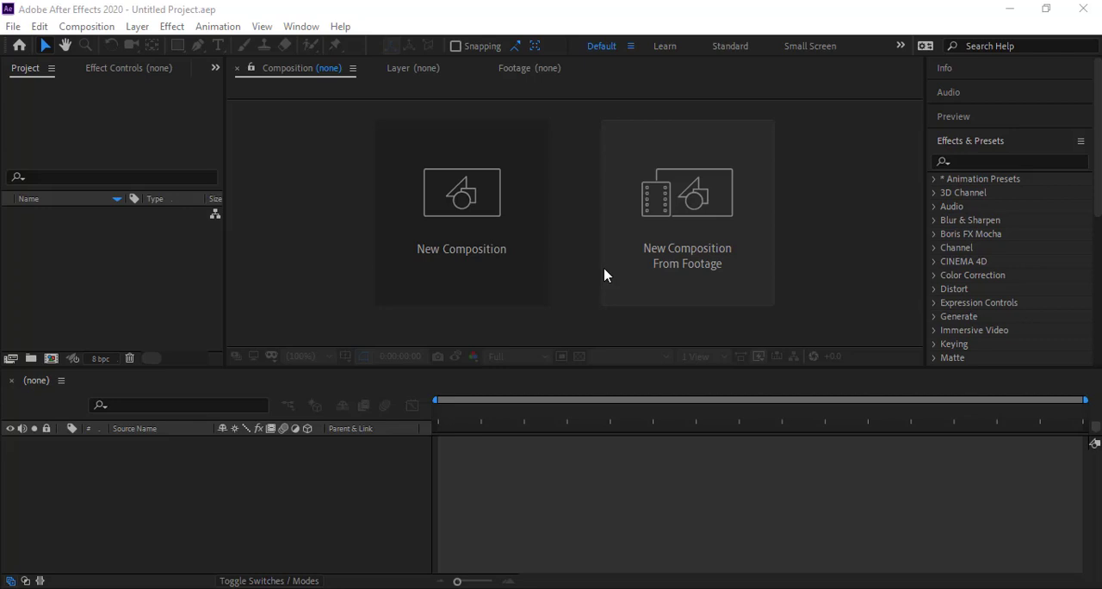
{"action": "mouse_move", "coordinate": [513, 314]}
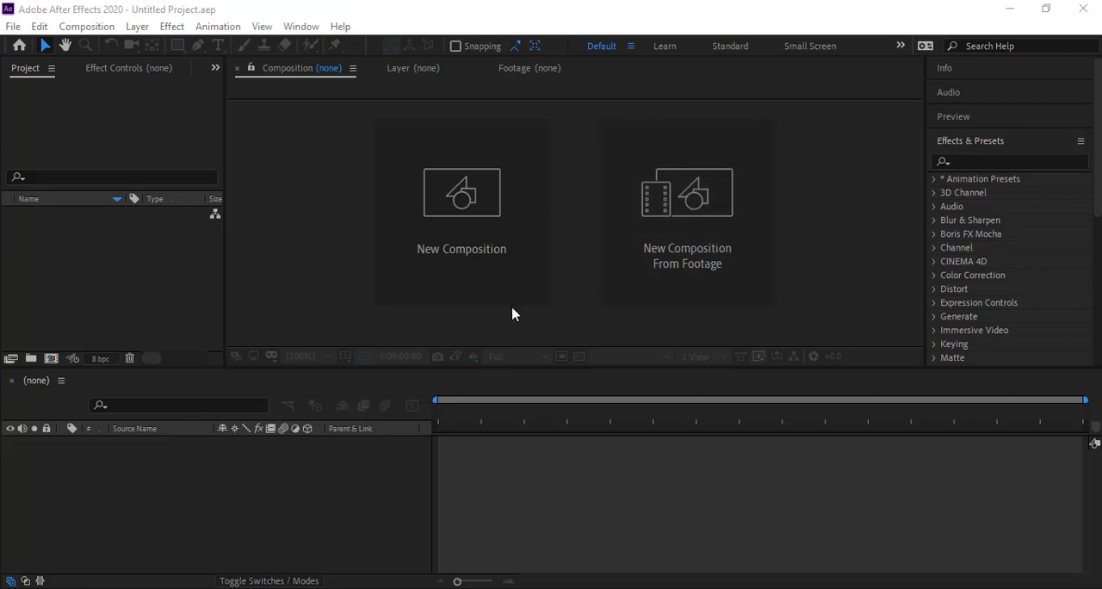
Step: Create composition Comp 1 at 1920×1080 and add a white solid layer filling it
{"action": "left_click", "coordinate": [461, 206]}
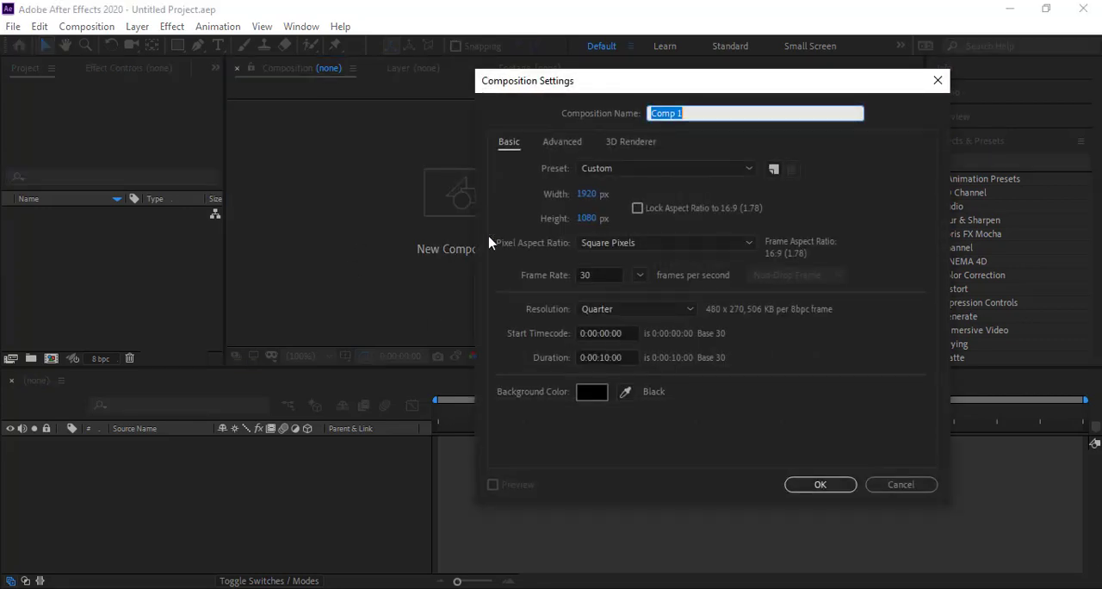
{"action": "mouse_move", "coordinate": [594, 226]}
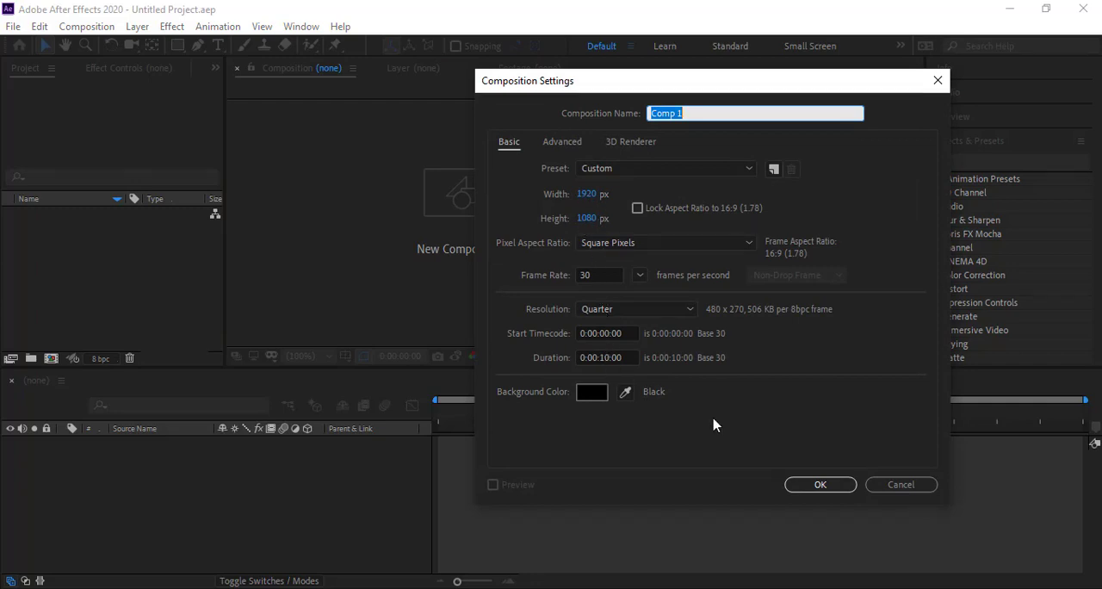
{"action": "left_click", "coordinate": [819, 483]}
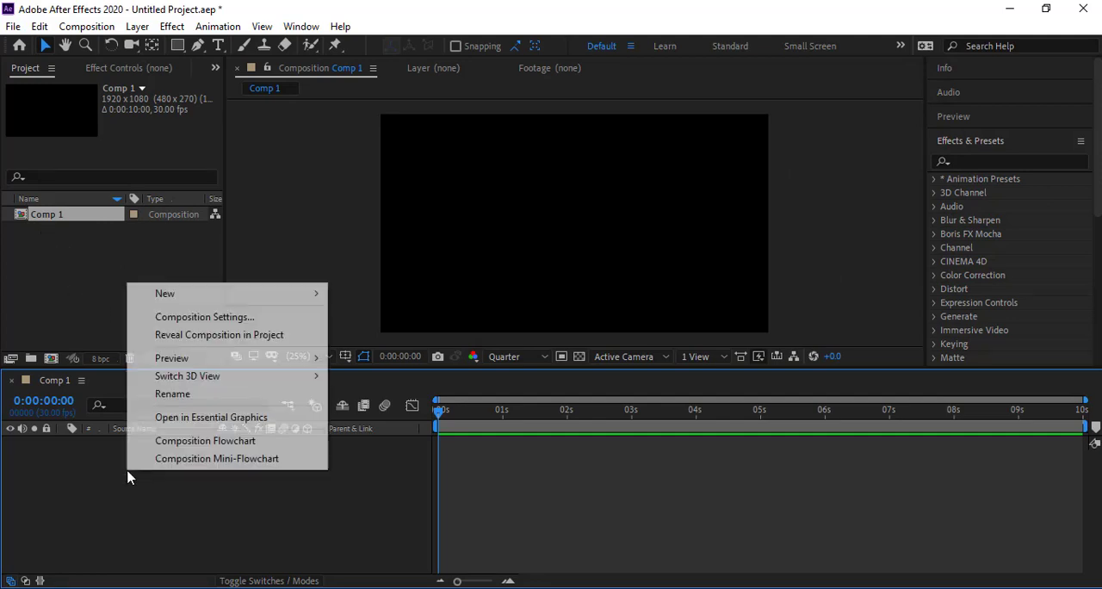
{"action": "mouse_move", "coordinate": [225, 293]}
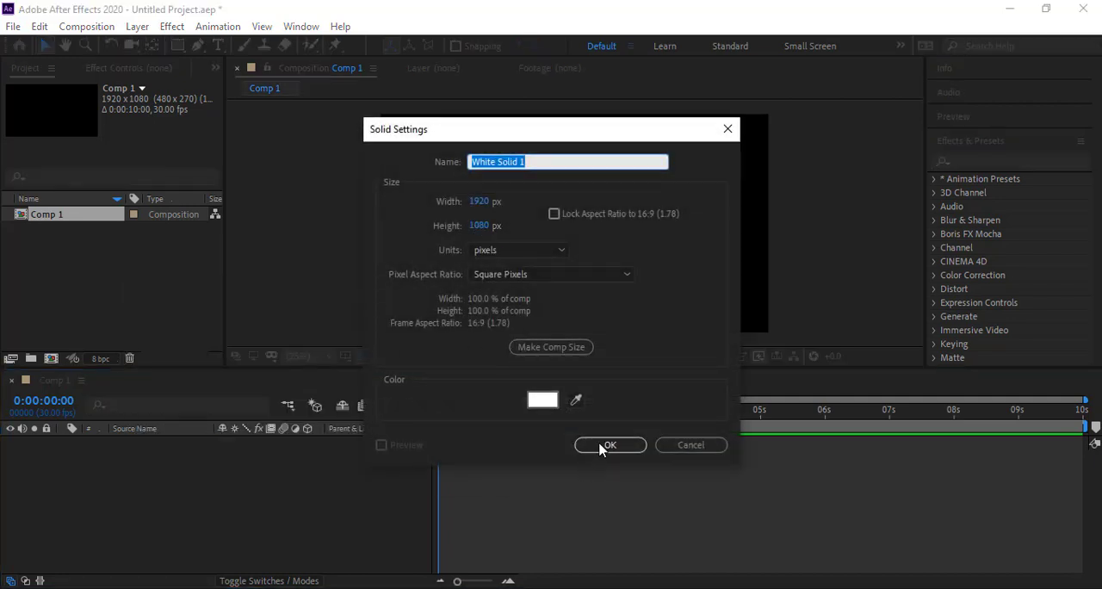
{"action": "left_click", "coordinate": [609, 445]}
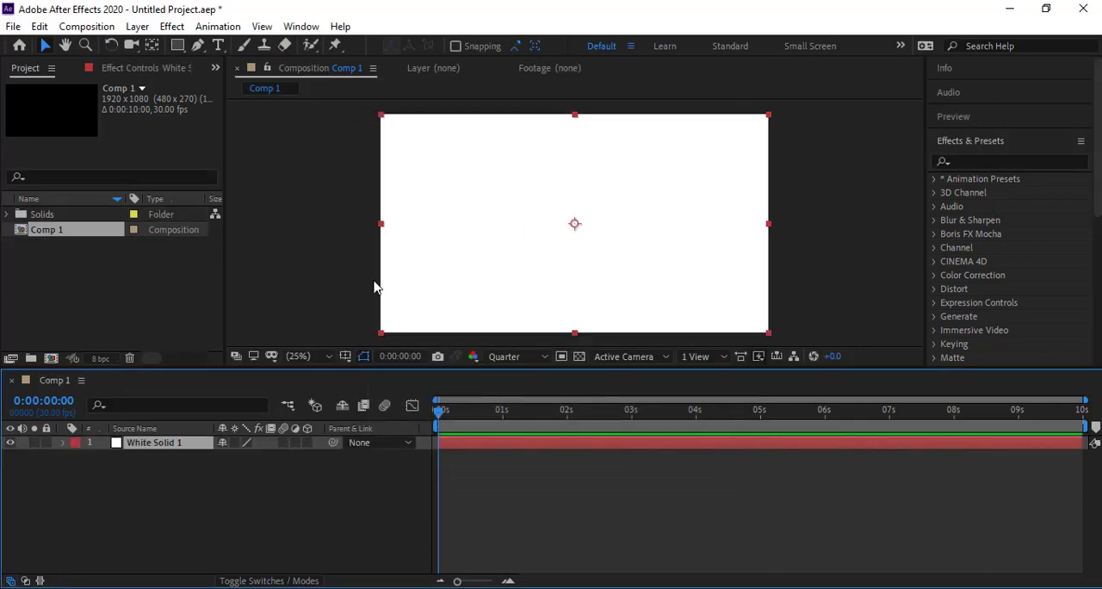
{"action": "mouse_move", "coordinate": [86, 282]}
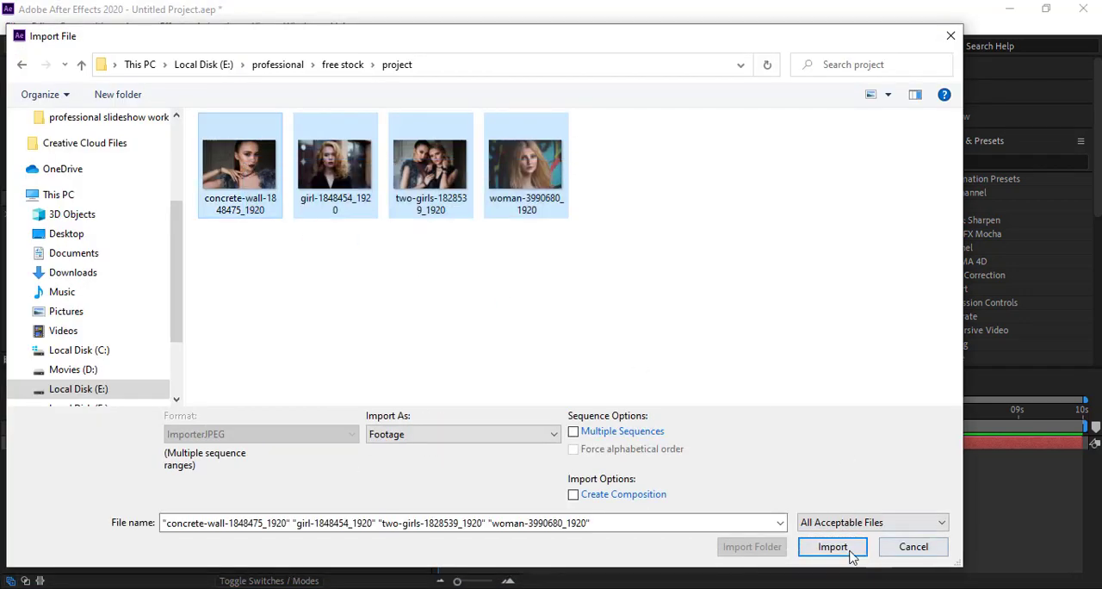
Step: Import the four JPEG photos and add a 'Fatimah Graphics' title with the Type tool
{"action": "left_click", "coordinate": [833, 547]}
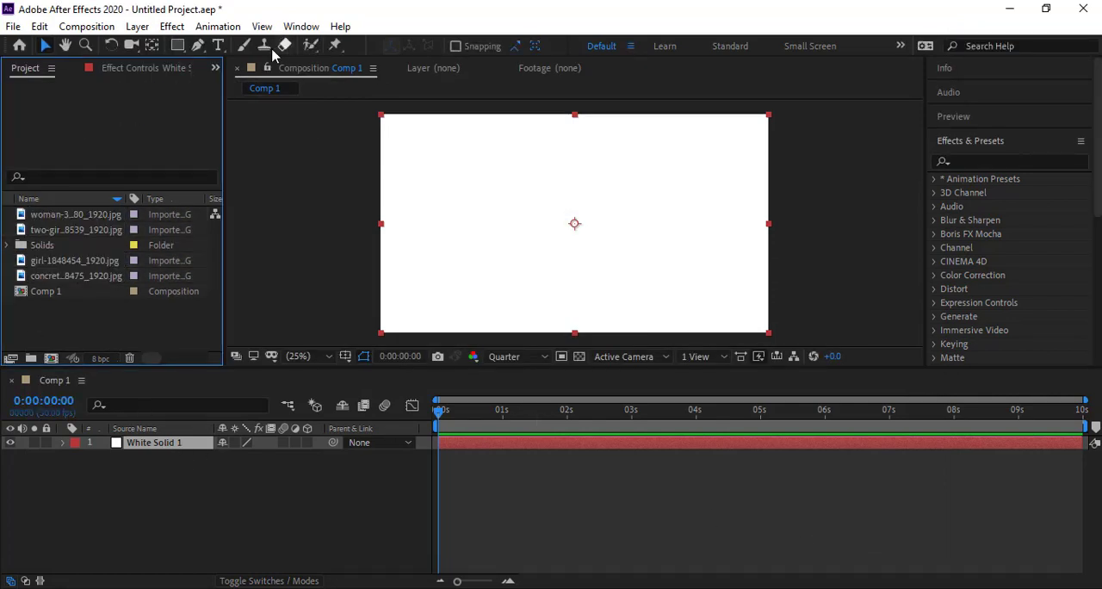
{"action": "left_click", "coordinate": [229, 48]}
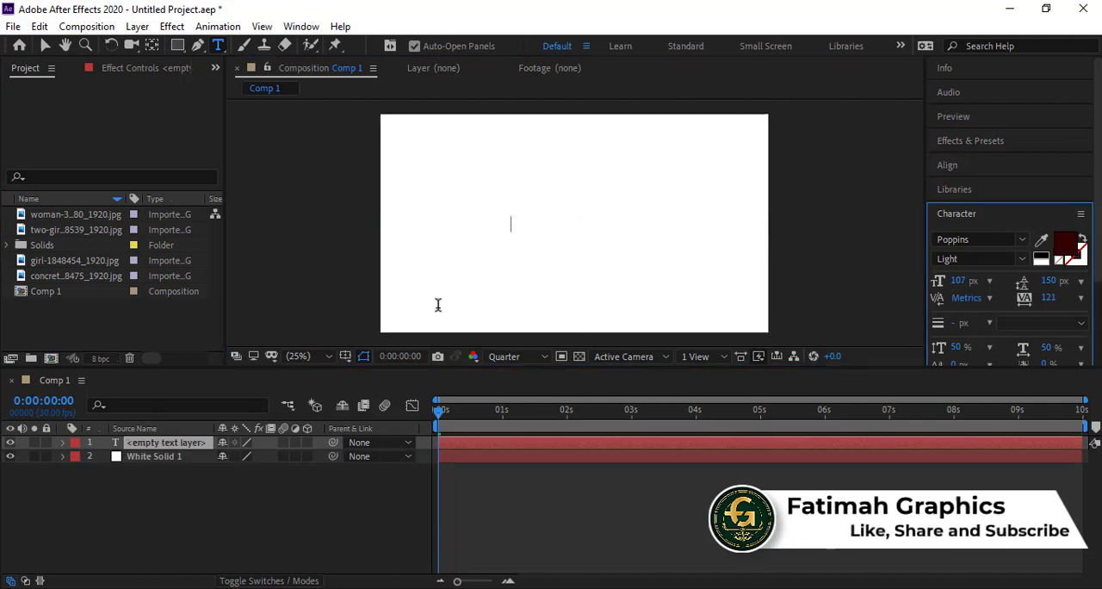
{"action": "type", "text": "Fatimah Graphics"}
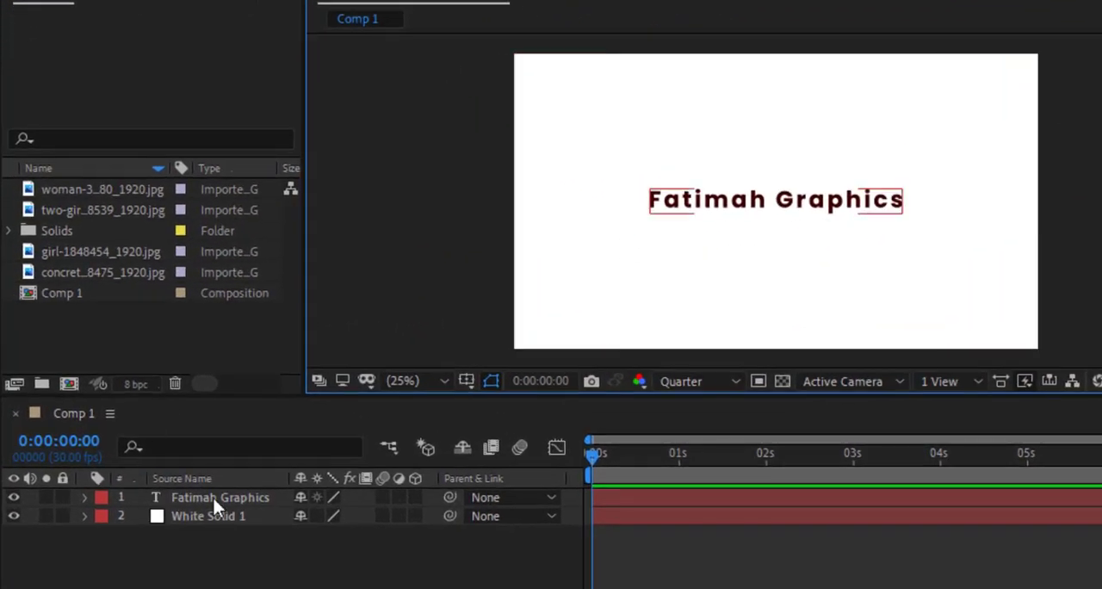
Step: Select the title layer and enable the Opacity stopwatch for its fade
{"action": "left_click", "coordinate": [221, 497]}
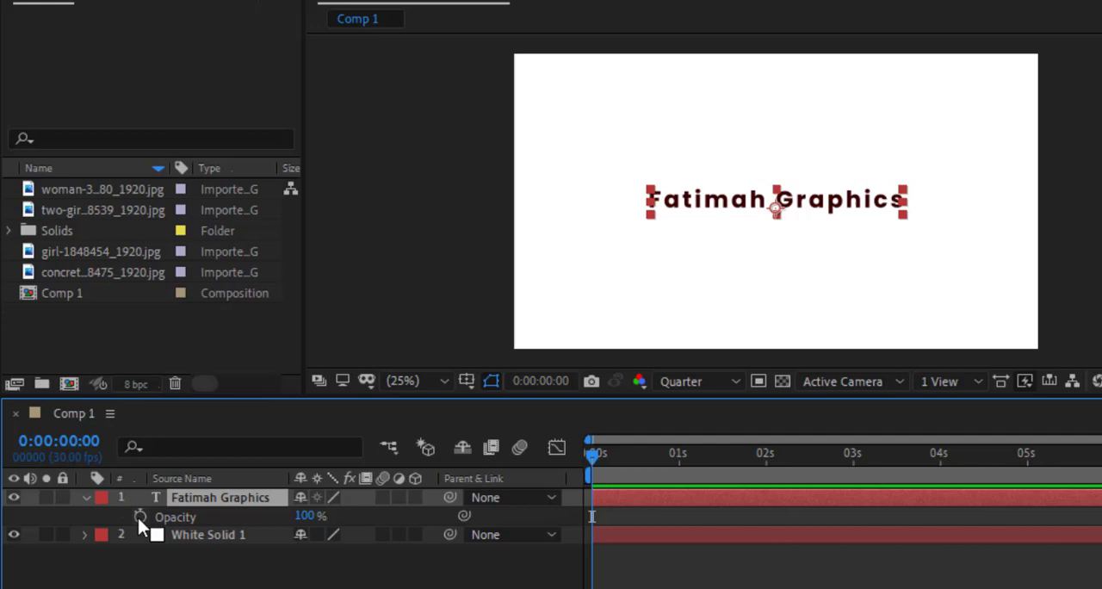
{"action": "left_click", "coordinate": [138, 517]}
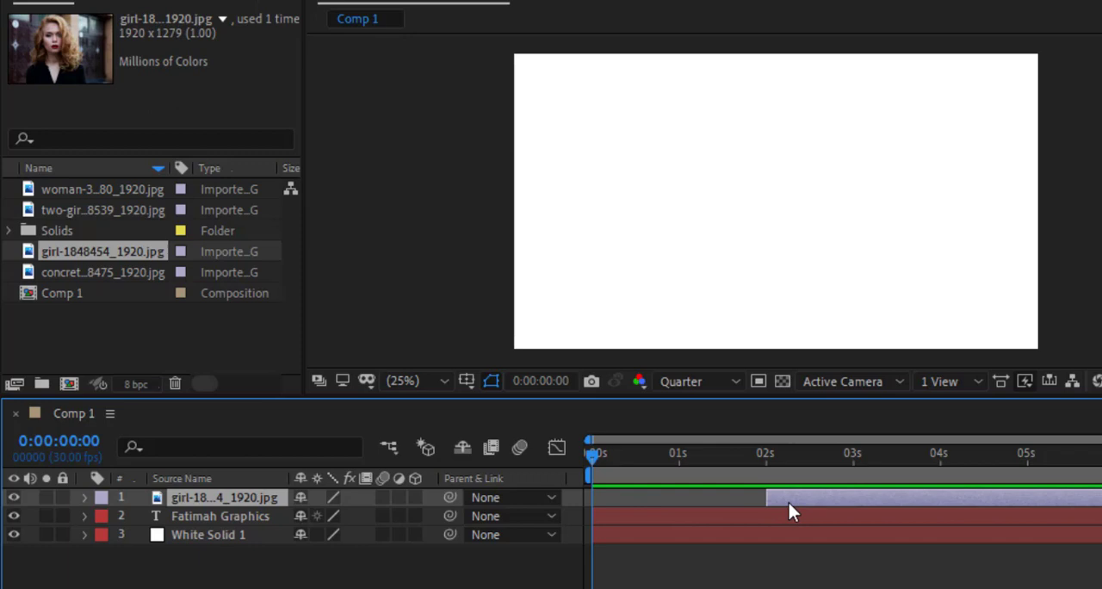
Step: Keyframe the first photo's Position from off the right edge to centre over a few seconds
{"action": "left_click", "coordinate": [720, 451]}
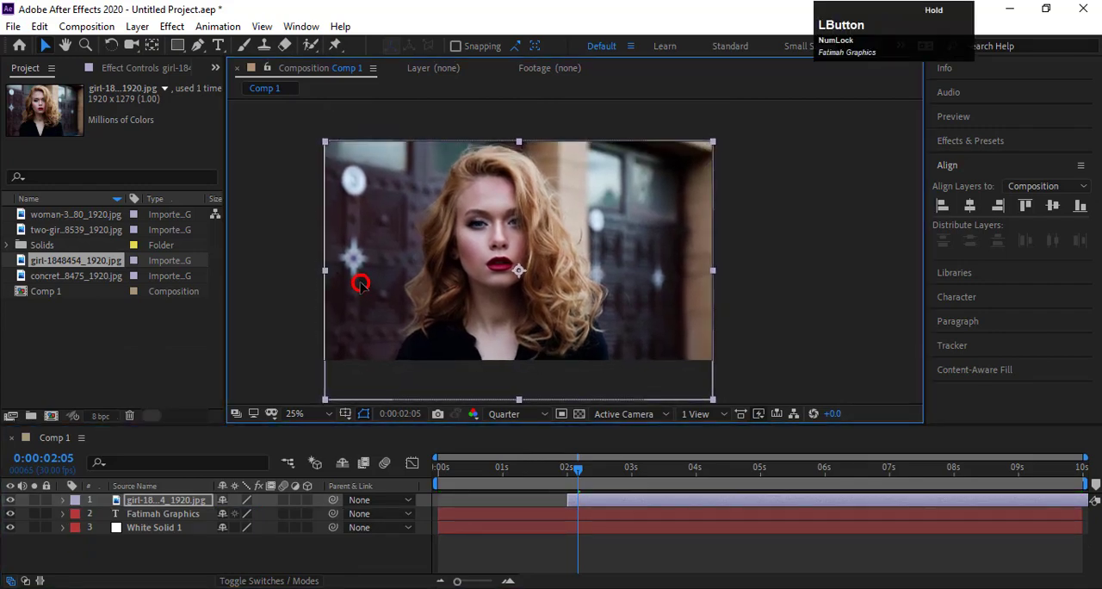
{"action": "left_click_drag", "start_coordinate": [362, 284], "coordinate": [577, 265]}
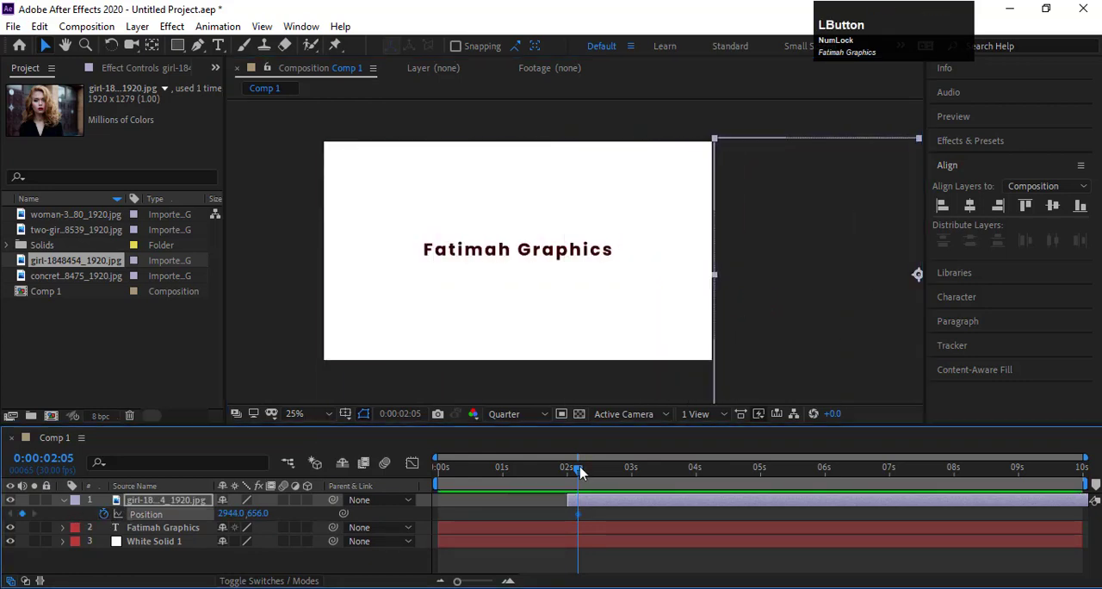
{"action": "left_click_drag", "start_coordinate": [576, 472], "coordinate": [696, 471]}
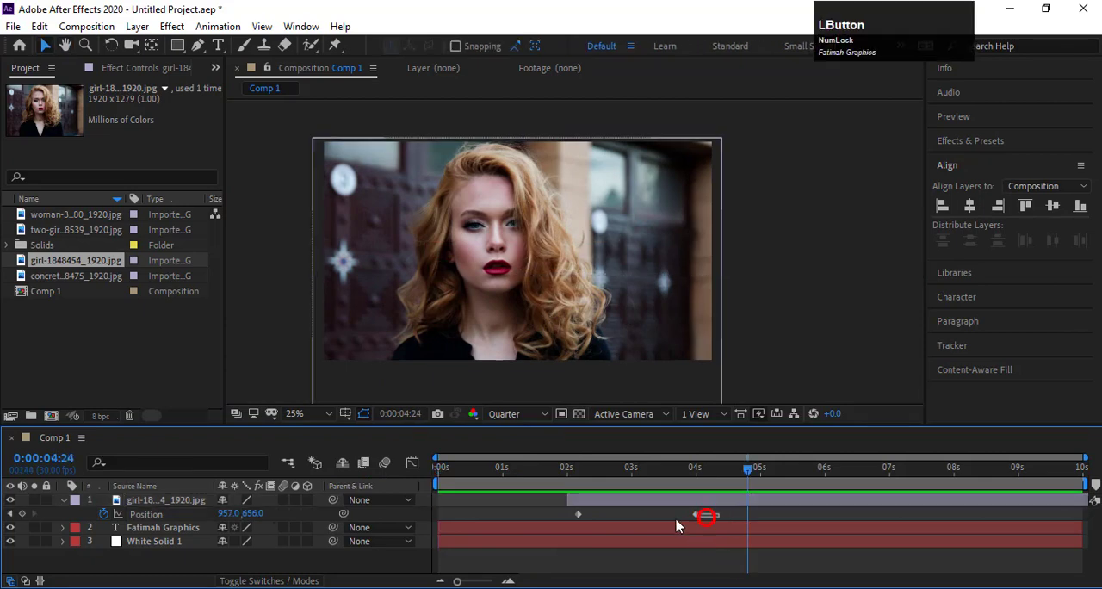
Step: Apply Easy Ease to the first photo's position keyframes
{"action": "right_click", "coordinate": [703, 516]}
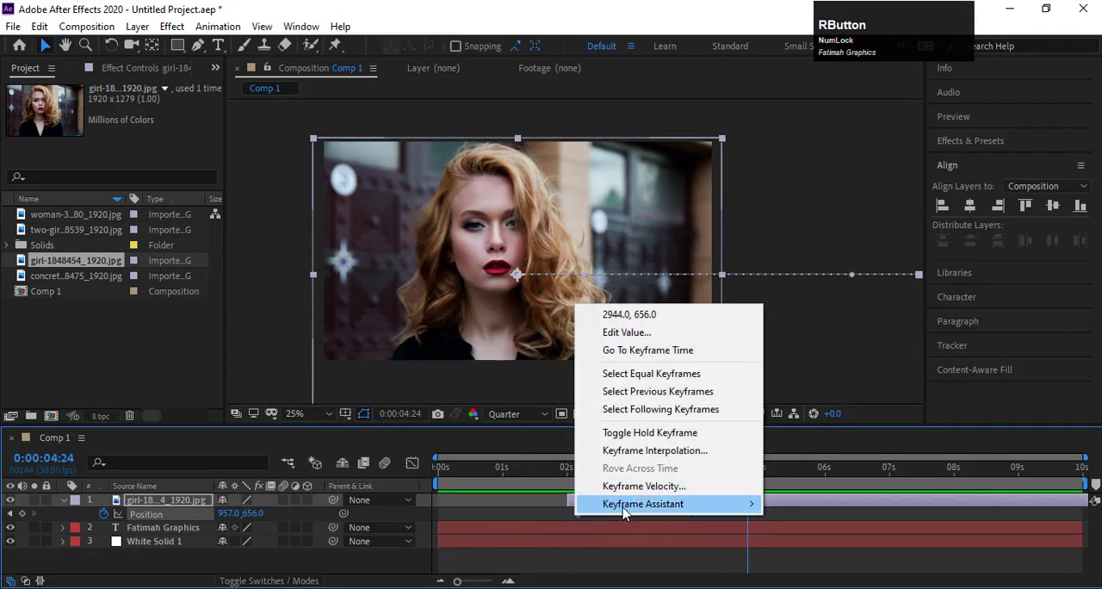
{"action": "mouse_move", "coordinate": [642, 503]}
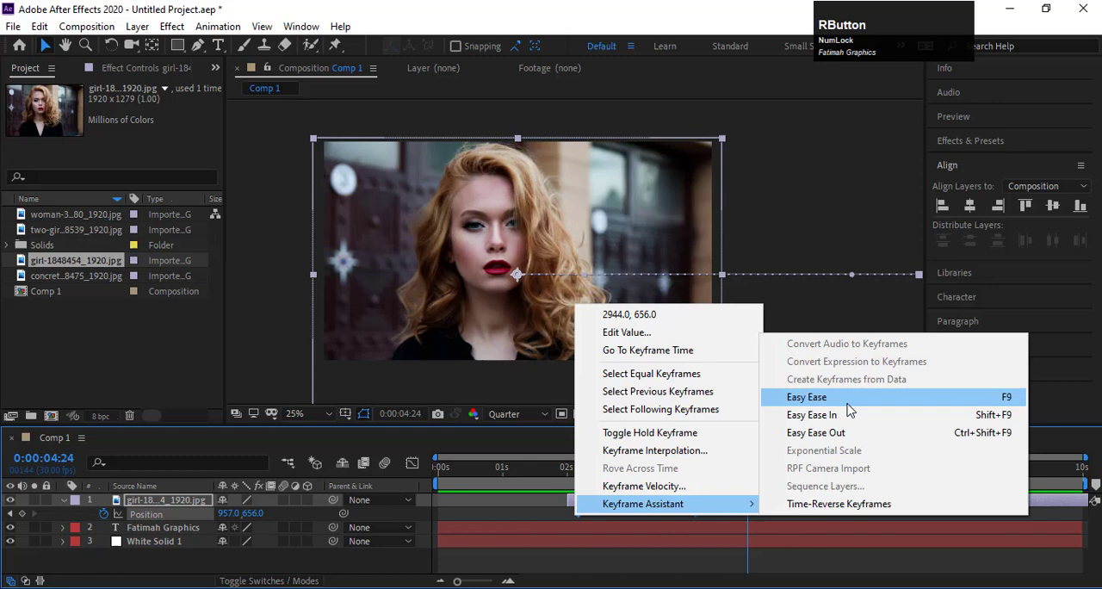
{"action": "left_click", "coordinate": [806, 396]}
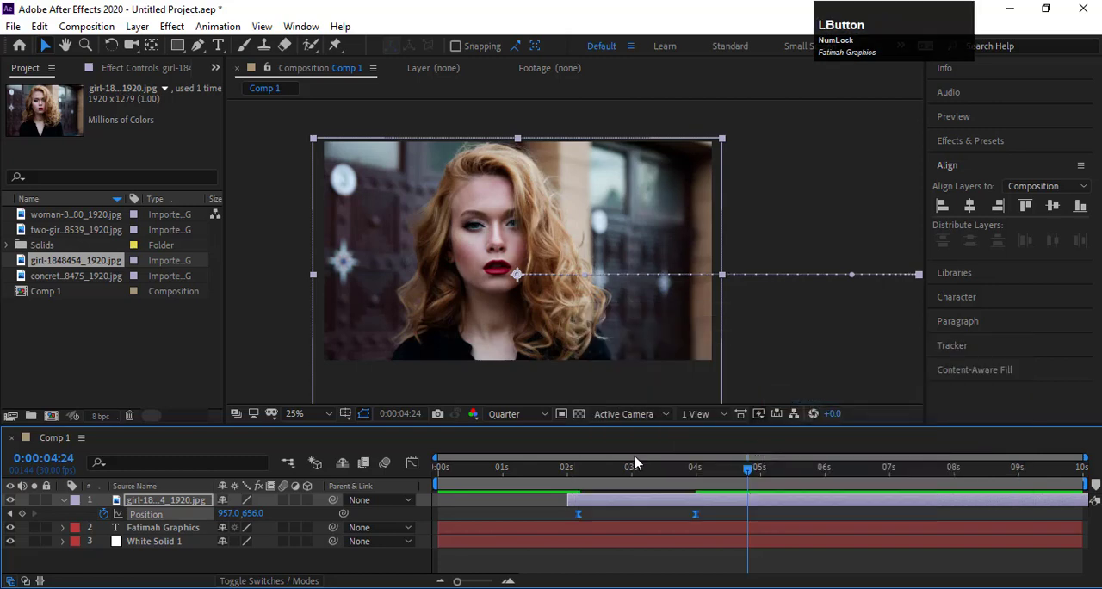
{"action": "mouse_move", "coordinate": [414, 461]}
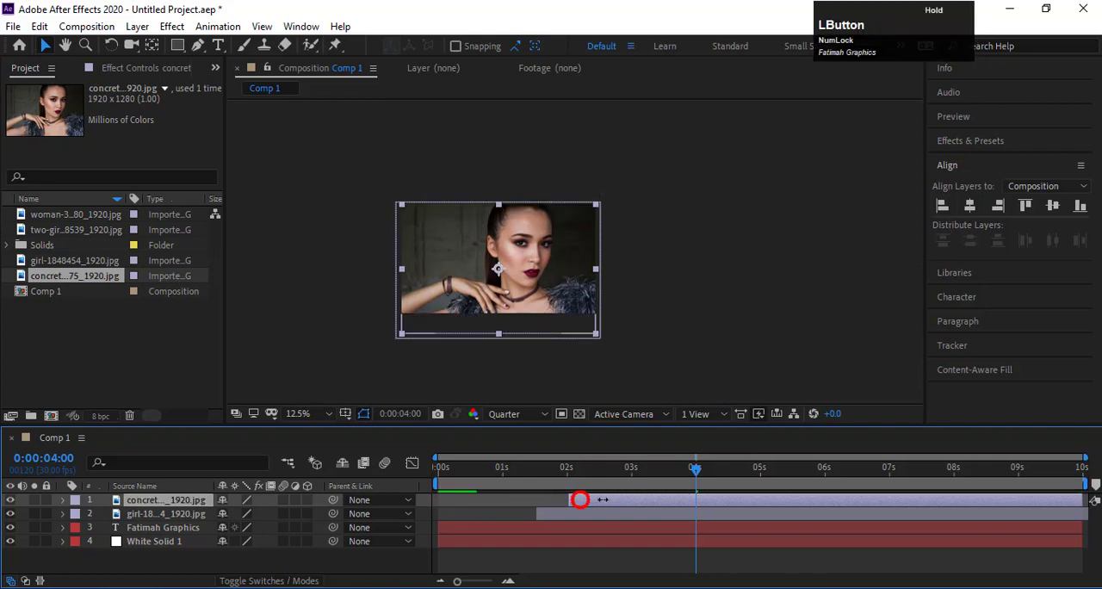
Step: Start the second photo at 4 s and keyframe its Position sliding in from off-canvas
{"action": "left_click_drag", "start_coordinate": [578, 500], "coordinate": [704, 502]}
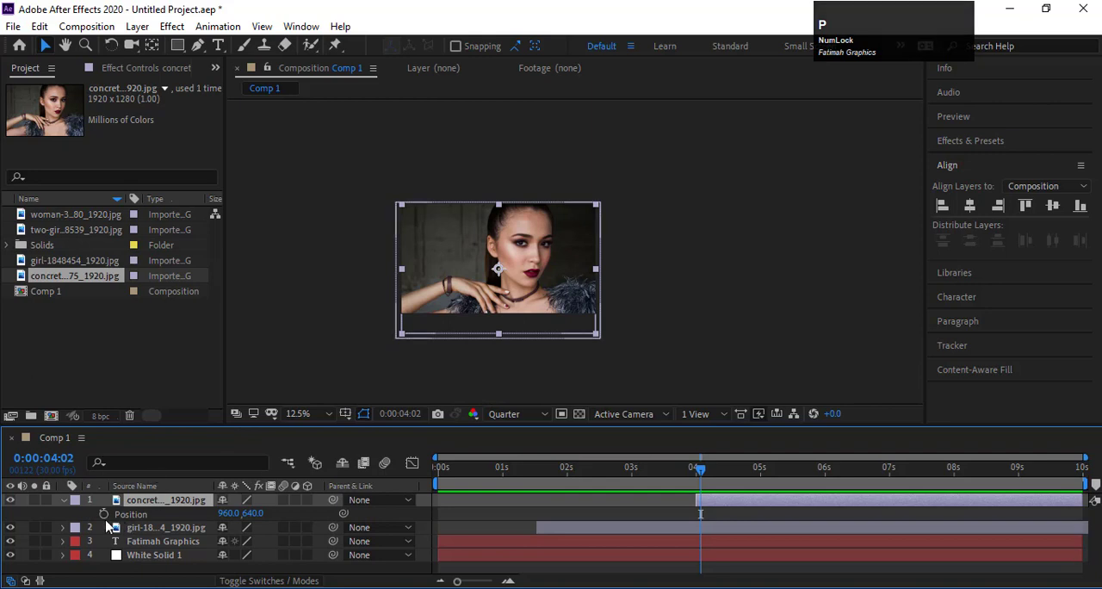
{"action": "left_click", "coordinate": [104, 513]}
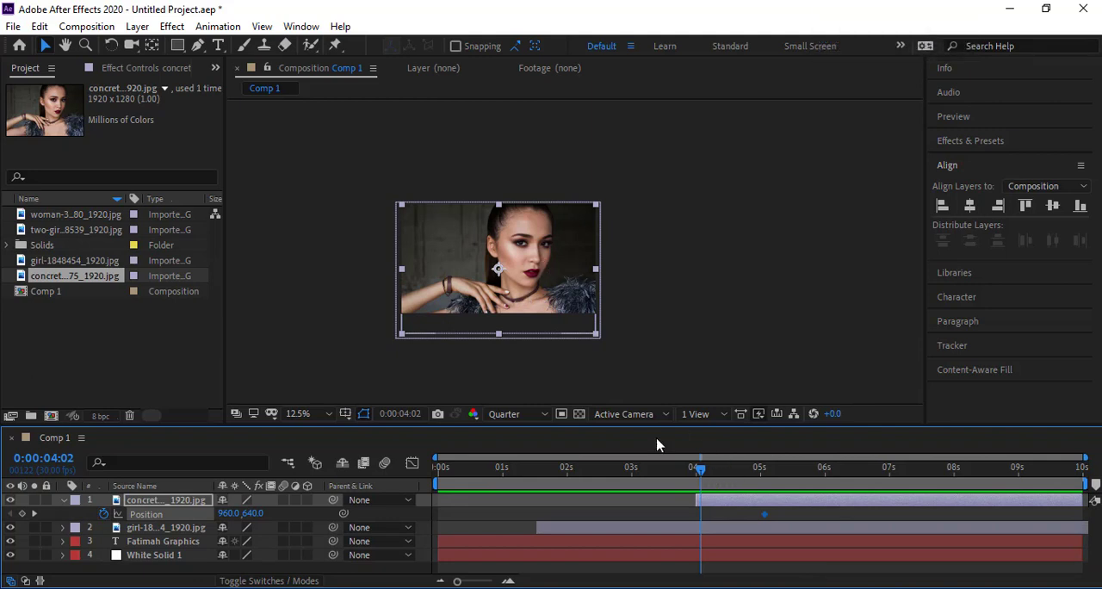
{"action": "left_click_drag", "start_coordinate": [497, 269], "coordinate": [341, 272]}
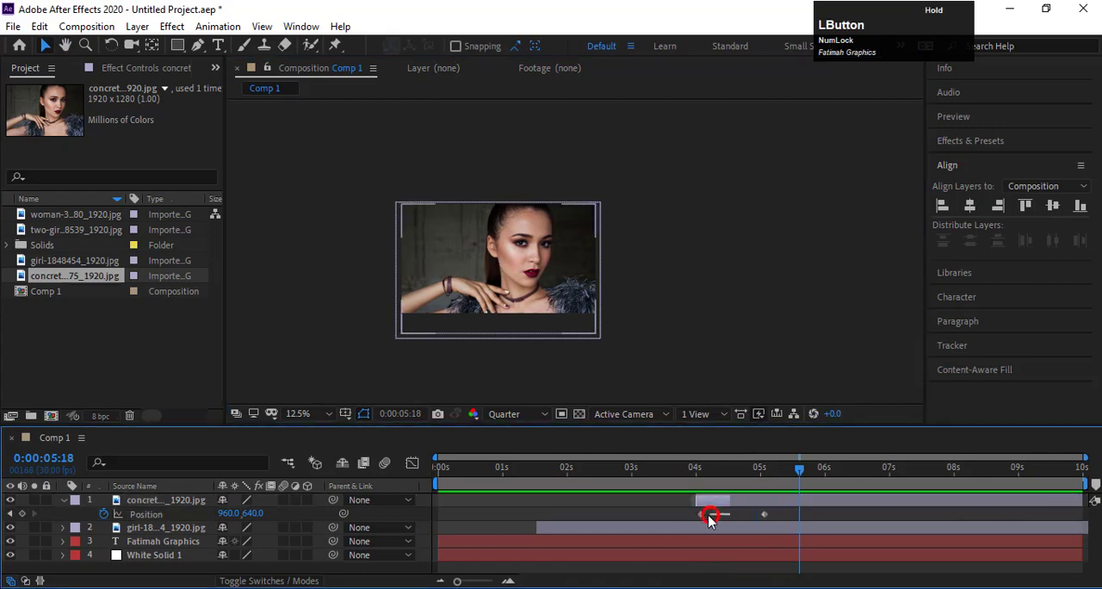
{"action": "right_click", "coordinate": [706, 517]}
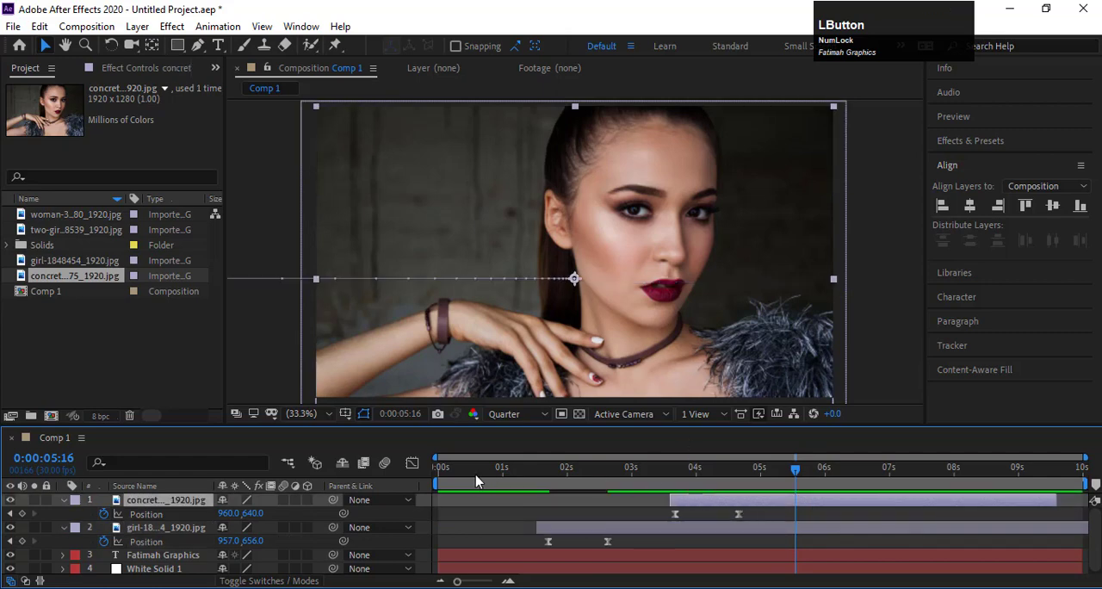
Step: Scrub back to the start and play the slideshow to check the slide-ins
{"action": "left_click_drag", "start_coordinate": [796, 469], "coordinate": [499, 469]}
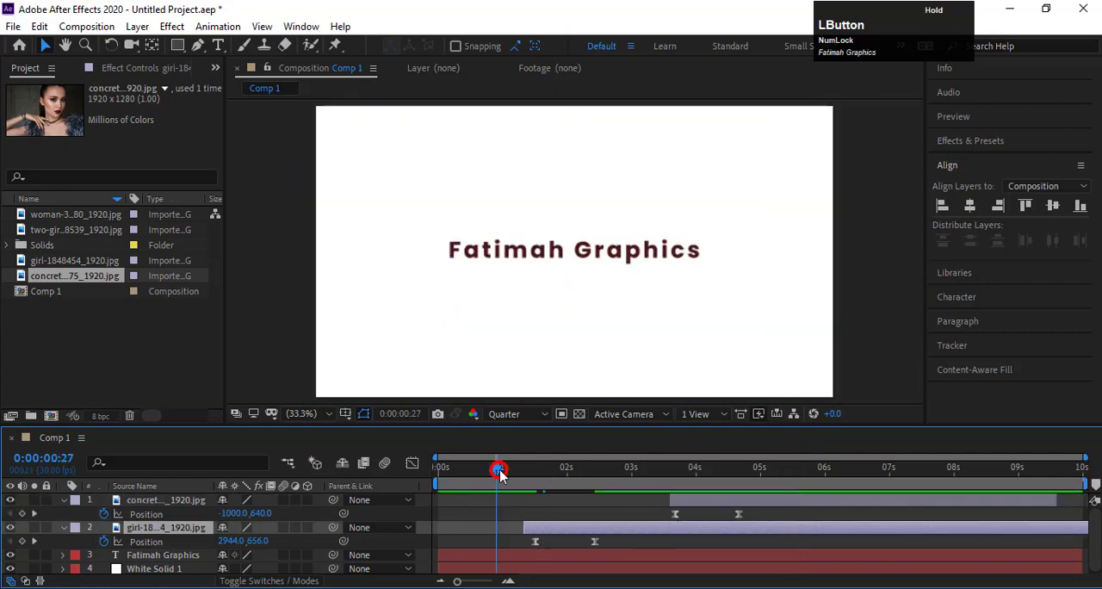
{"action": "left_click_drag", "start_coordinate": [499, 468], "coordinate": [551, 469]}
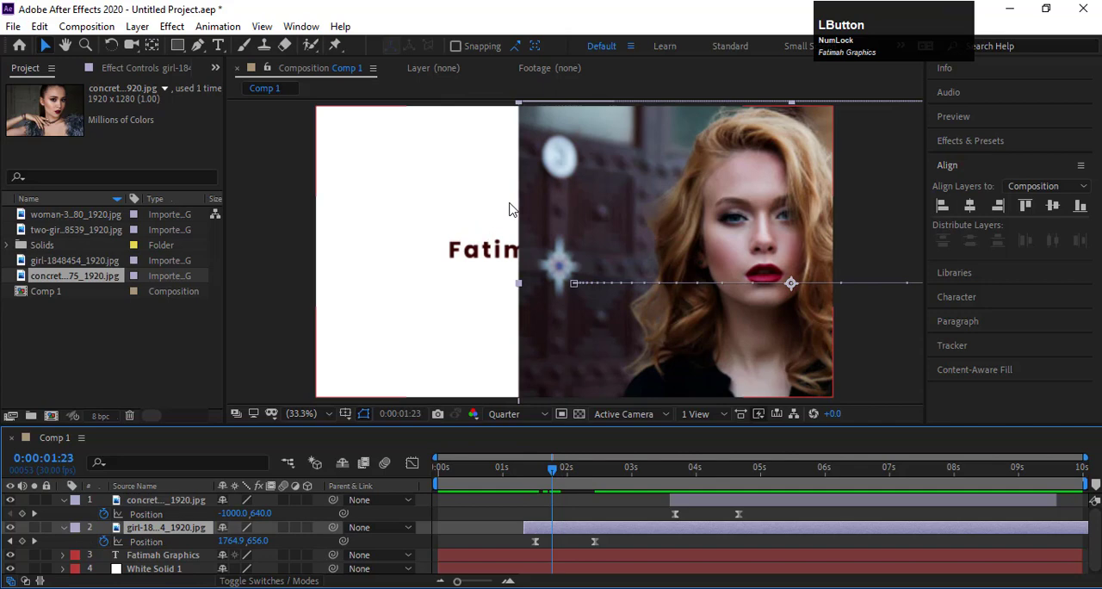
{"action": "mouse_move", "coordinate": [517, 188]}
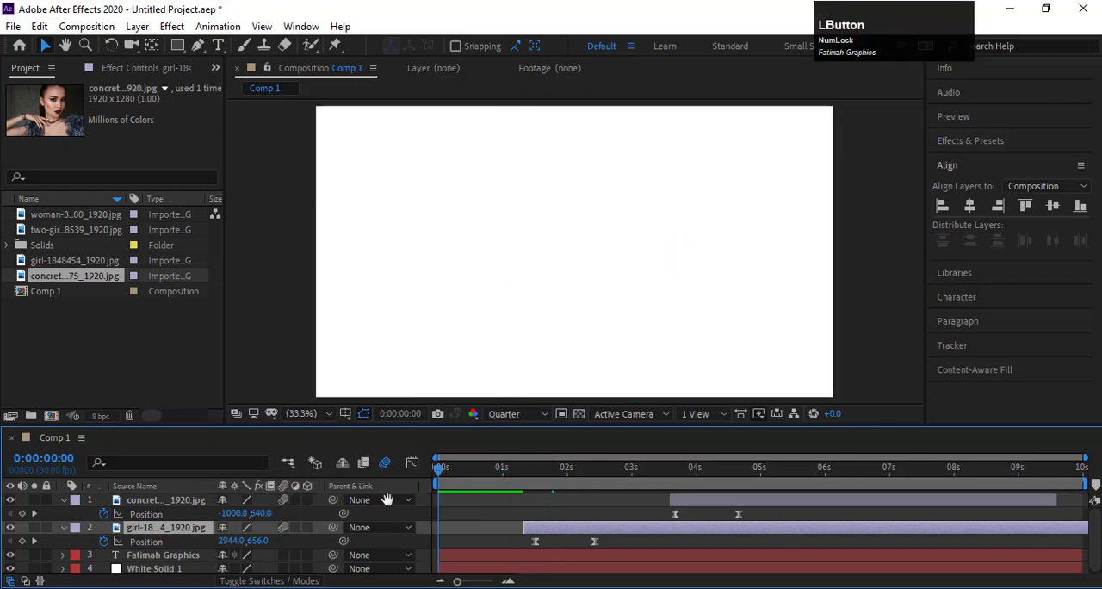
{"action": "key", "text": "Space"}
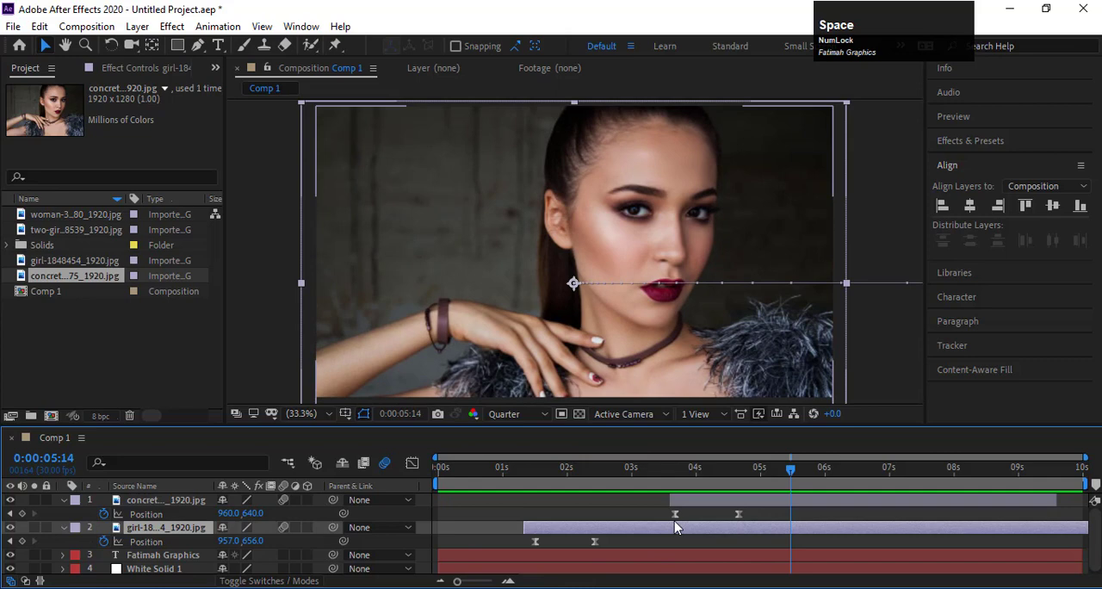
Step: Keyframe the blonde woman photo's Position from 5 to 6 s and apply Easy Ease
{"action": "scroll", "scroll_direction": "down", "scroll_amount": 3}
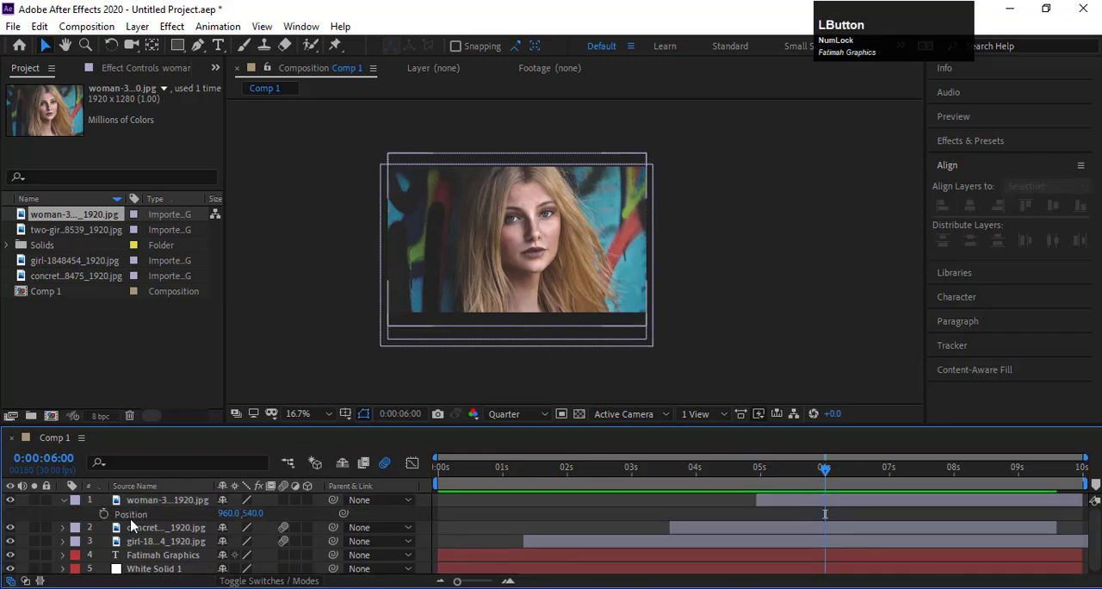
{"action": "left_click_drag", "start_coordinate": [823, 469], "coordinate": [773, 468]}
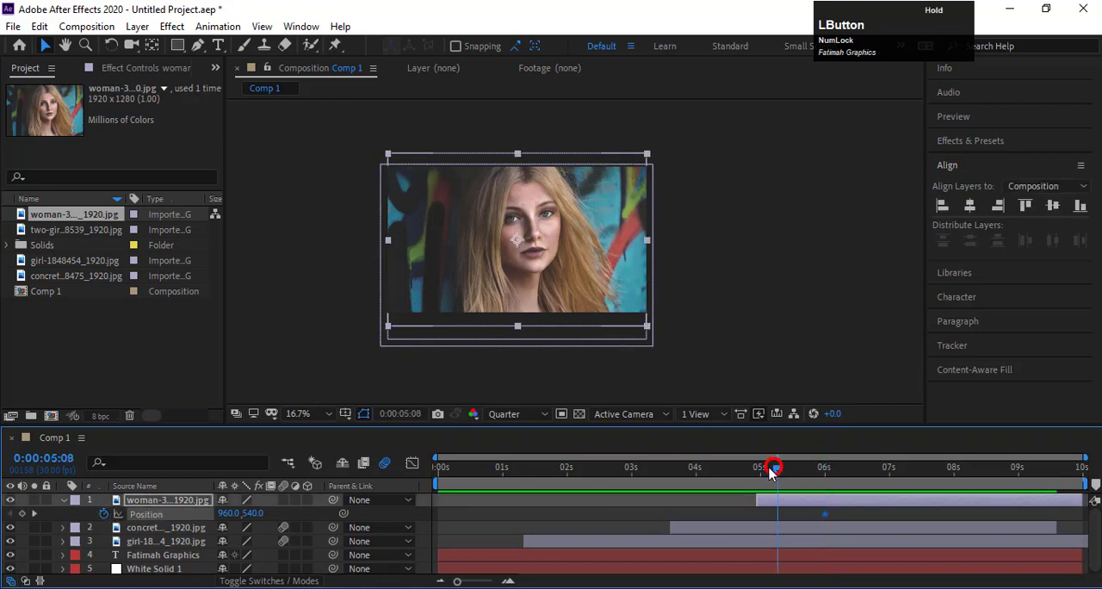
{"action": "left_click_drag", "start_coordinate": [773, 467], "coordinate": [761, 467]}
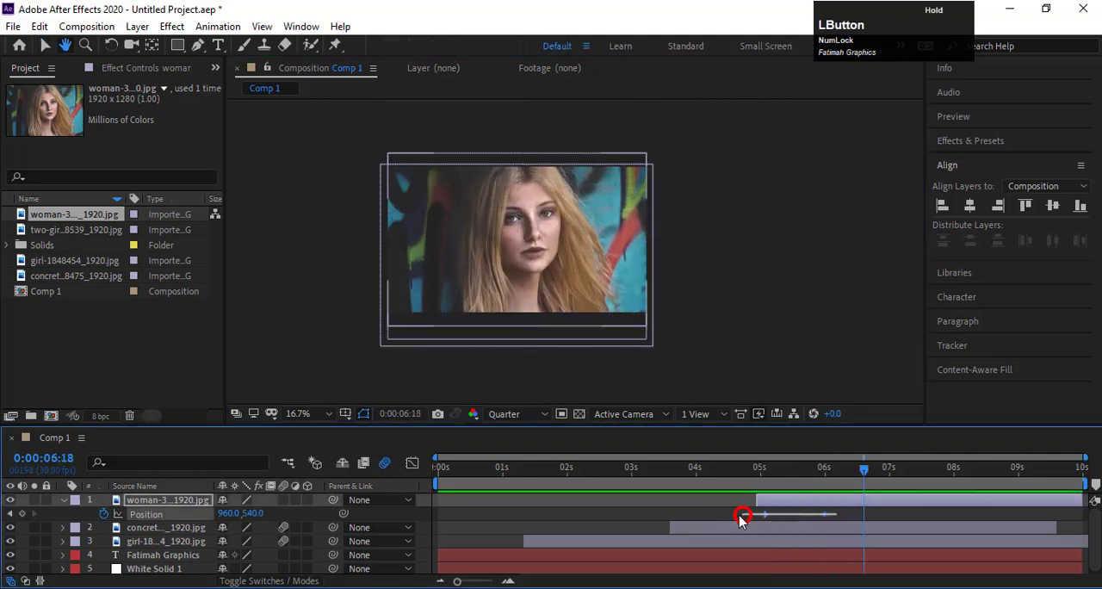
{"action": "right_click", "coordinate": [740, 514]}
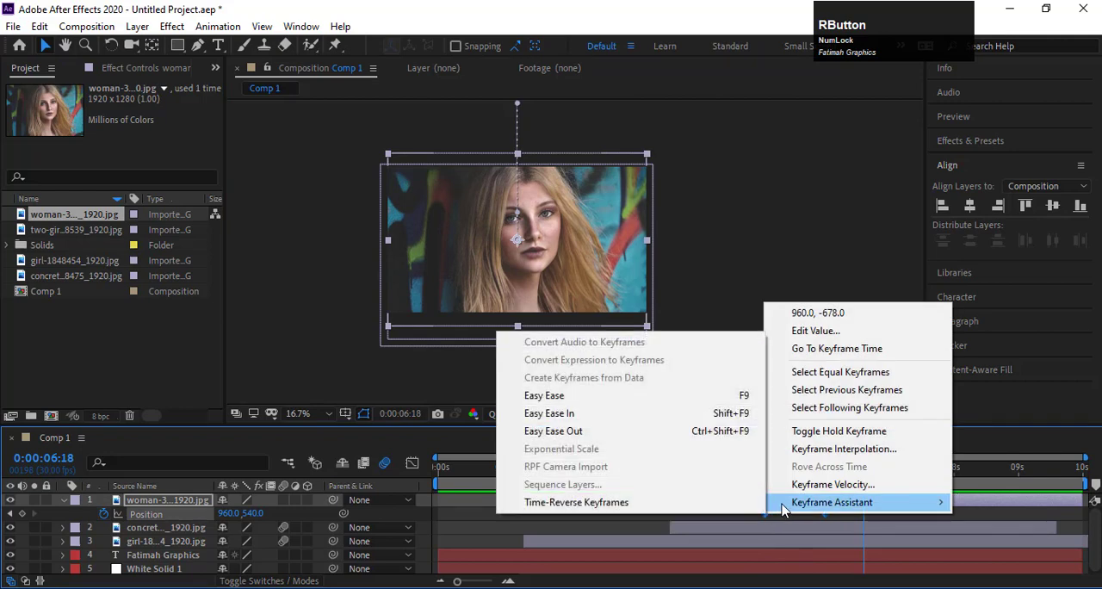
{"action": "left_click", "coordinate": [417, 463]}
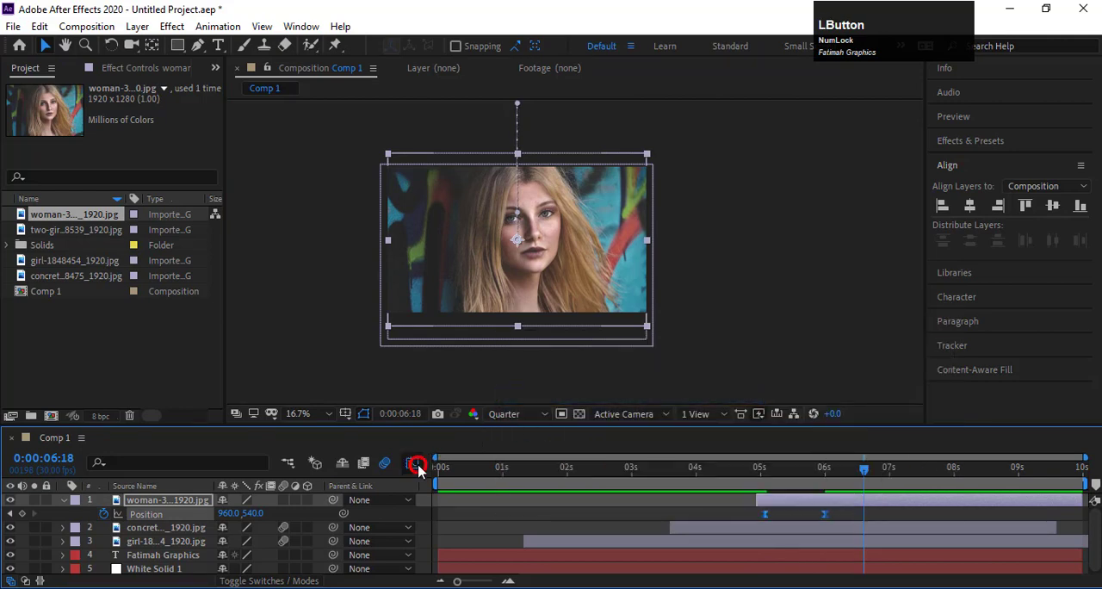
{"action": "left_click", "coordinate": [412, 463]}
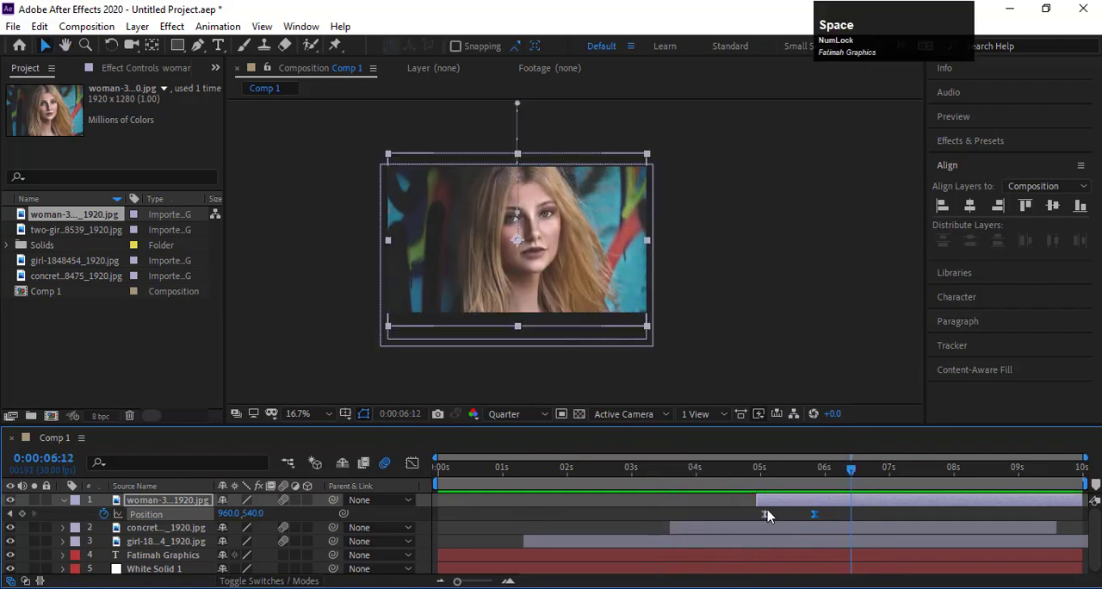
Step: Start the two-women photo near 6.5 s, keyframe it rising from below the frame, with Easy Ease
{"action": "left_click", "coordinate": [76, 229]}
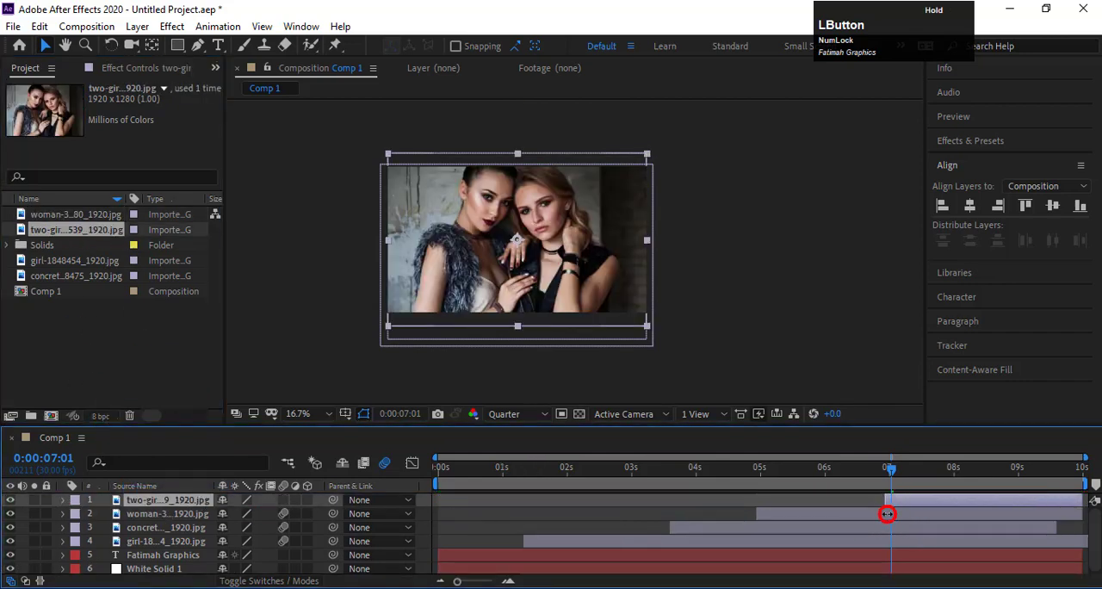
{"action": "left_click_drag", "start_coordinate": [888, 468], "coordinate": [847, 468]}
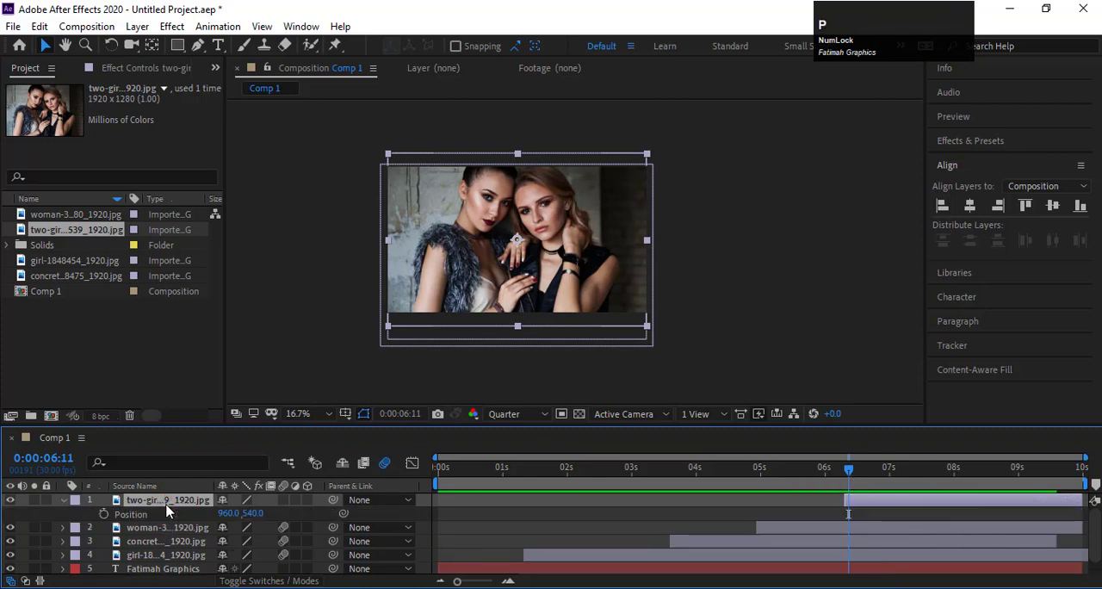
{"action": "left_click", "coordinate": [104, 514]}
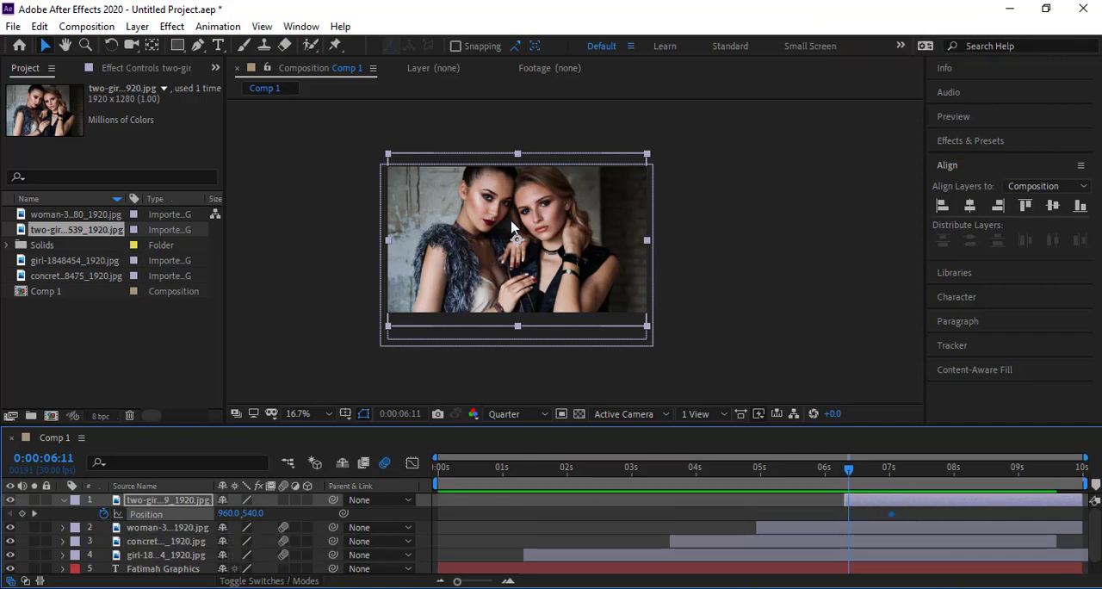
{"action": "left_click_drag", "start_coordinate": [516, 241], "coordinate": [499, 382]}
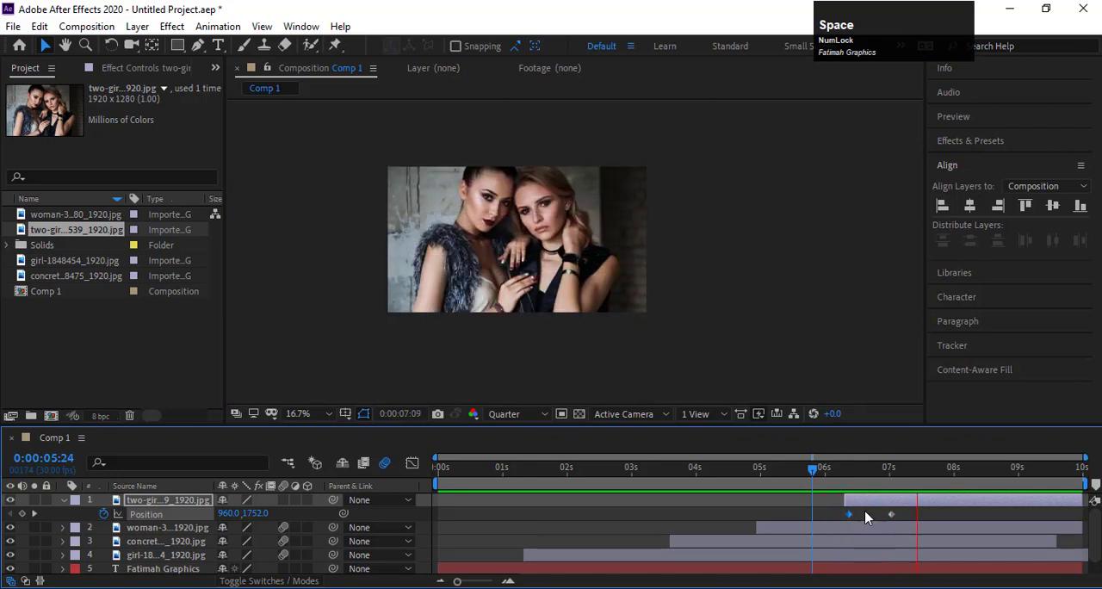
{"action": "right_click", "coordinate": [845, 515]}
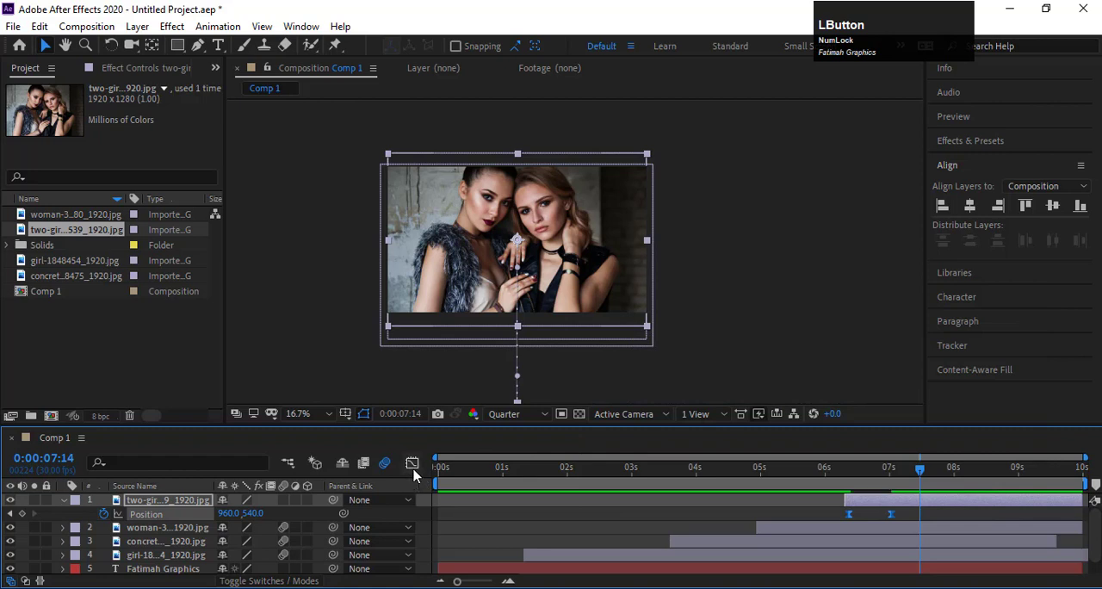
{"action": "left_click", "coordinate": [411, 461]}
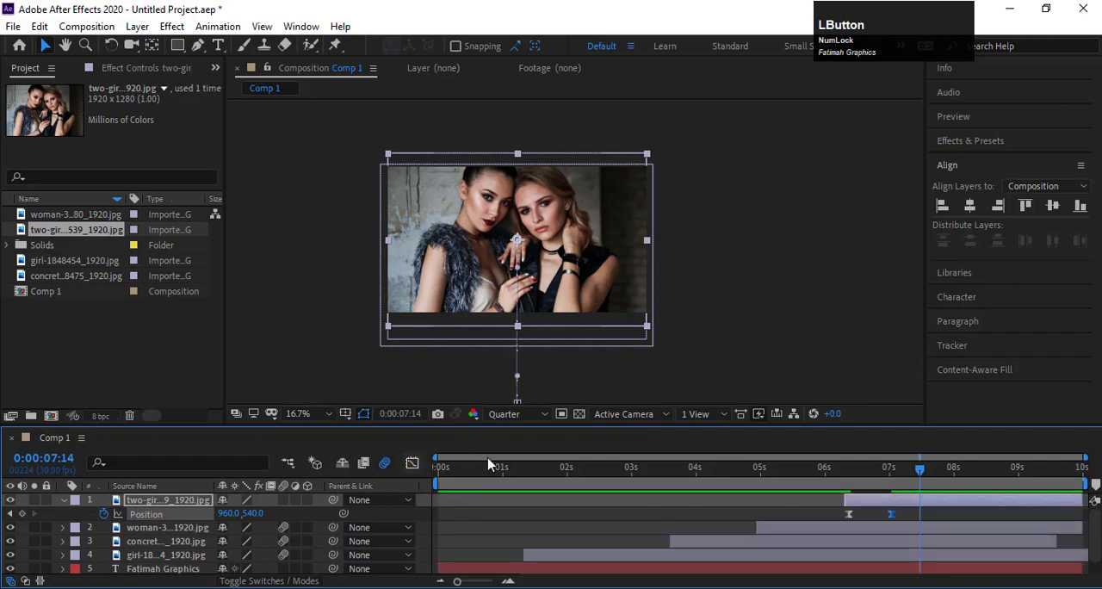
Step: Fit the viewer, play from 0 and expand all layers to show their Position keyframes
{"action": "left_click", "coordinate": [312, 414]}
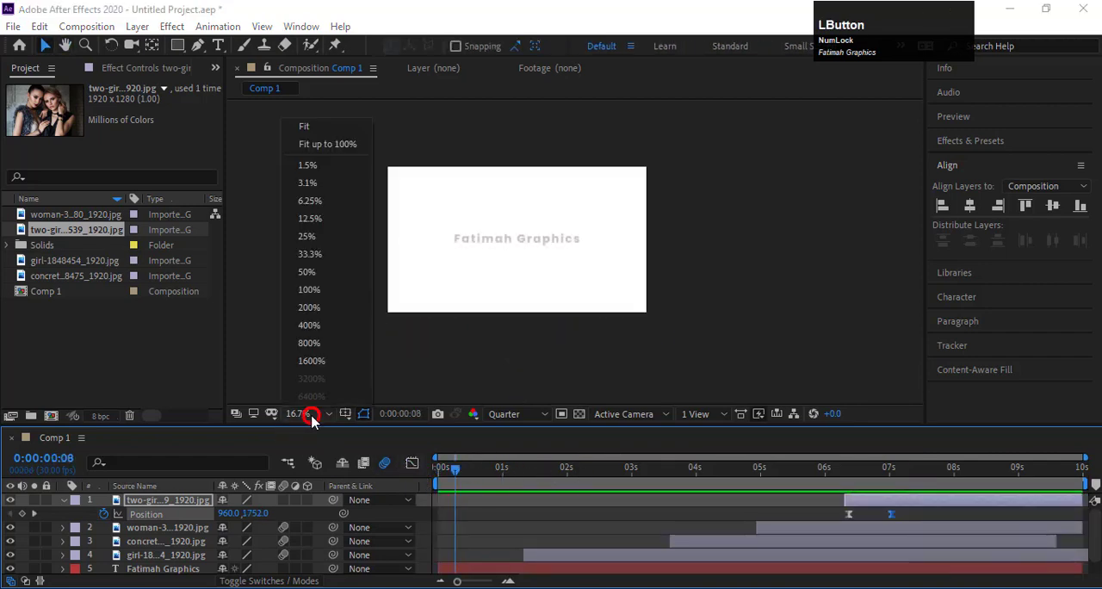
{"action": "left_click", "coordinate": [307, 253]}
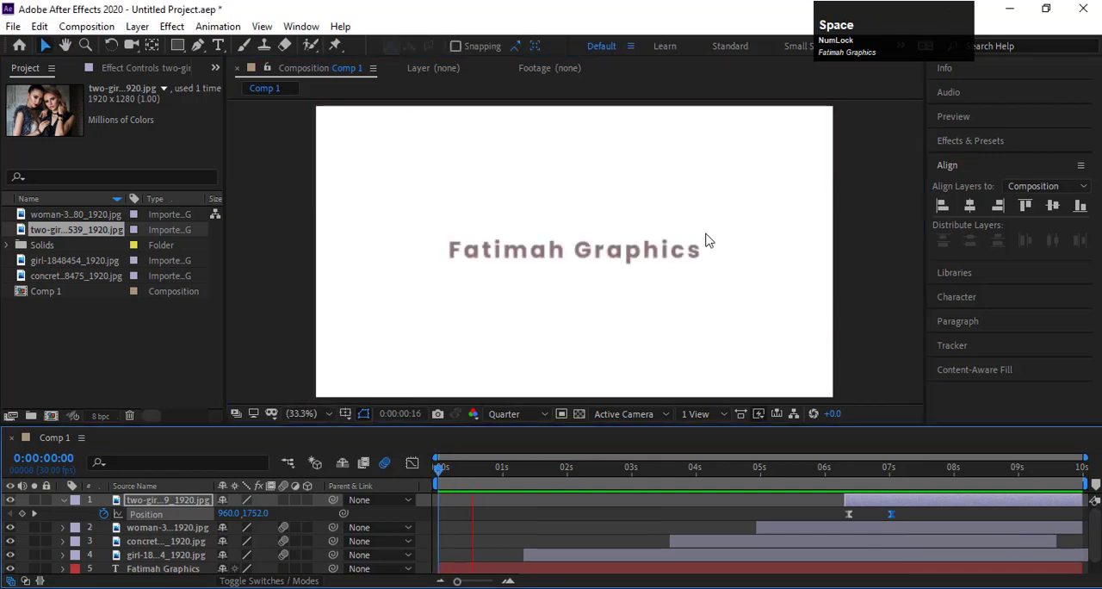
{"action": "left_click", "coordinate": [610, 479]}
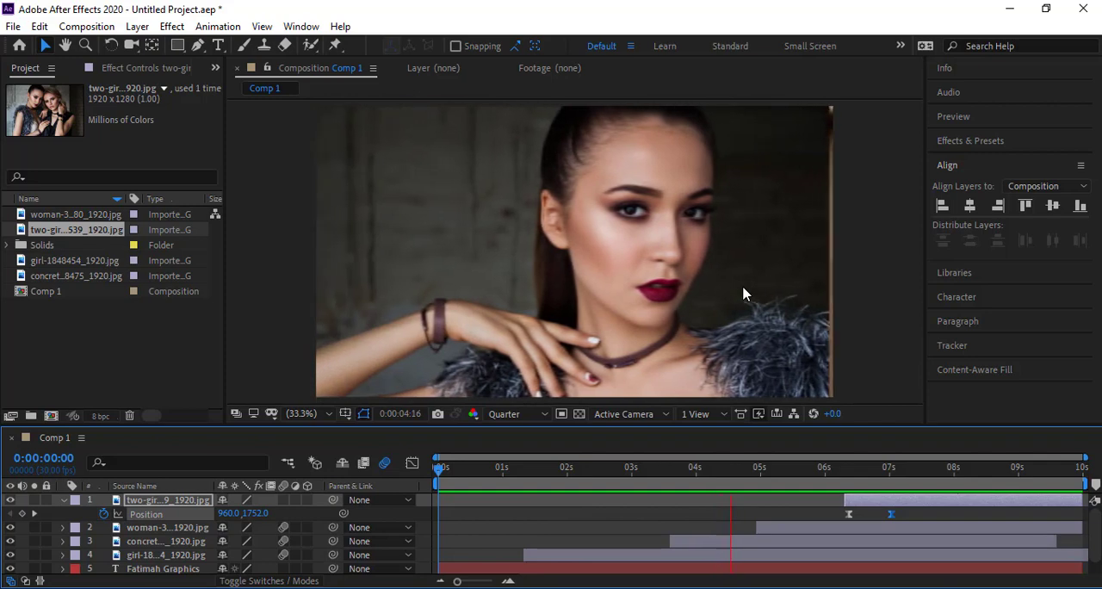
{"action": "left_click", "coordinate": [865, 466]}
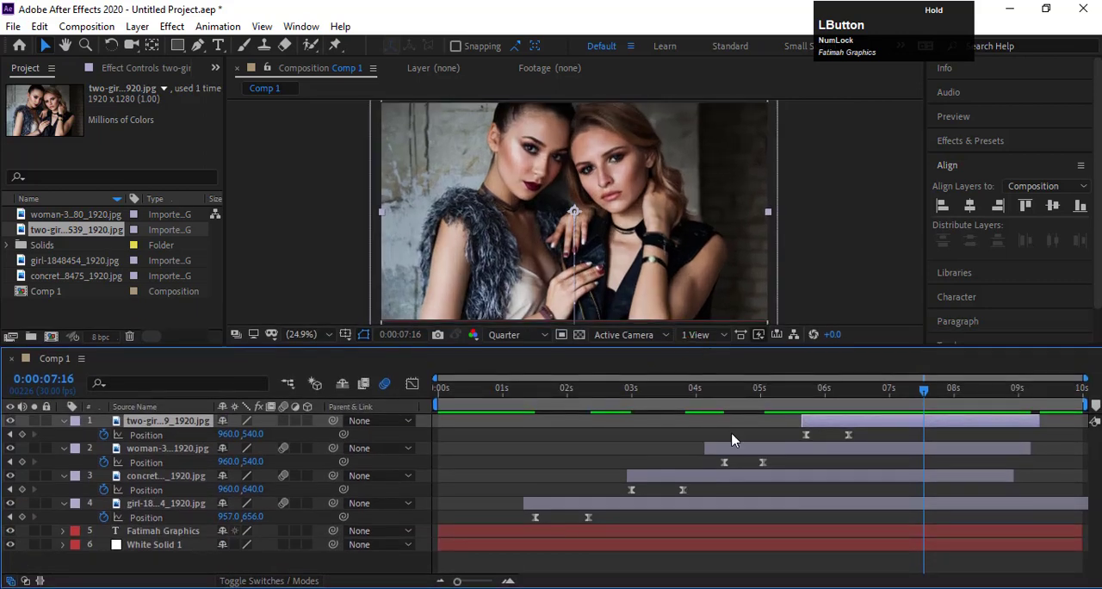
{"action": "left_click", "coordinate": [168, 447]}
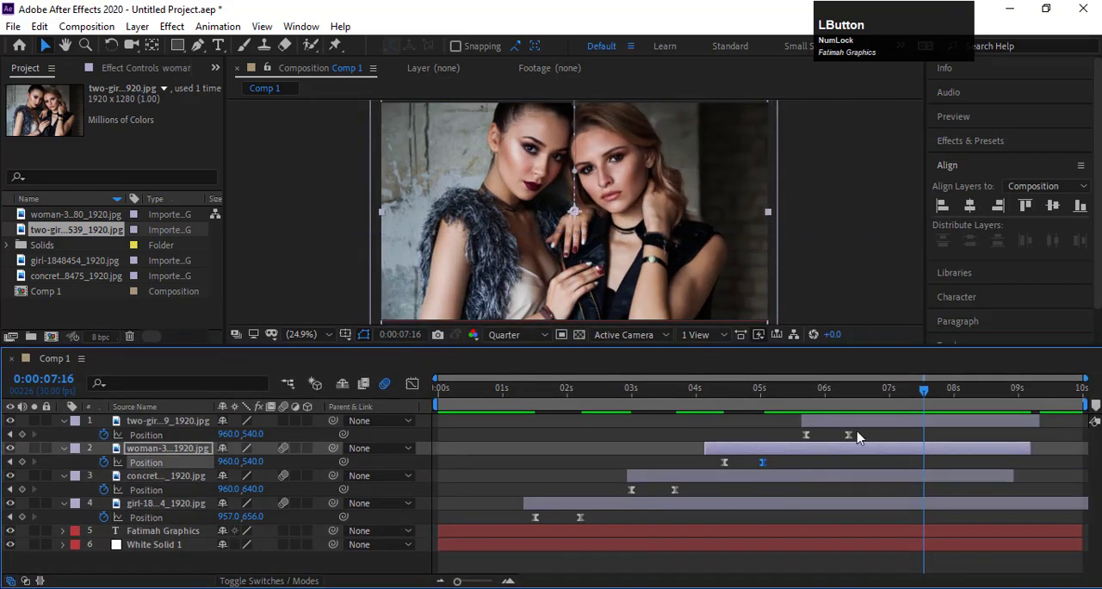